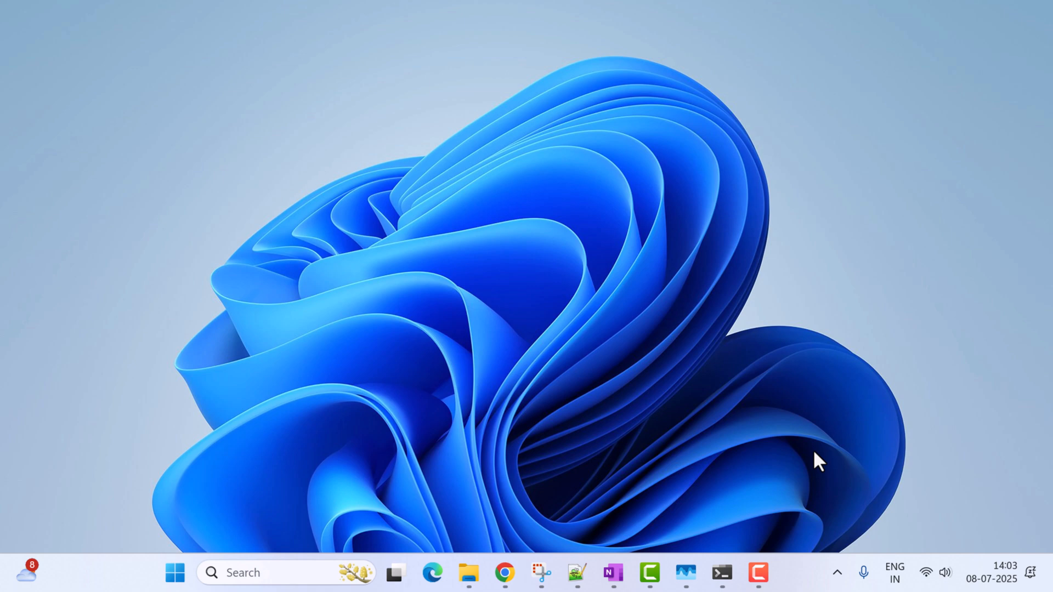
mouse_move(803, 581)
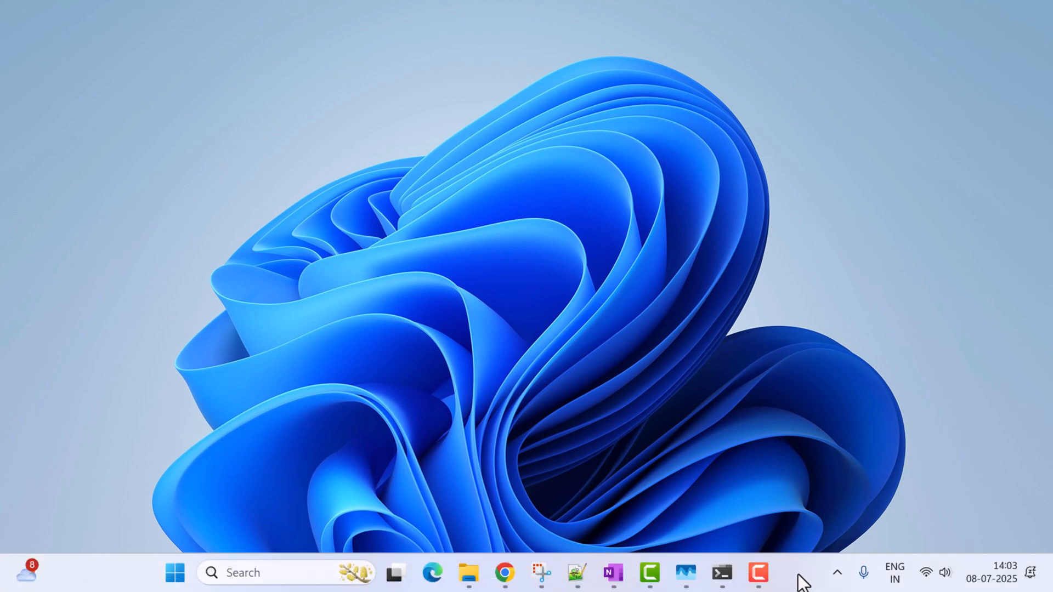
Launch Task Manager from the taskbar's right-click menu
right_click(803, 578)
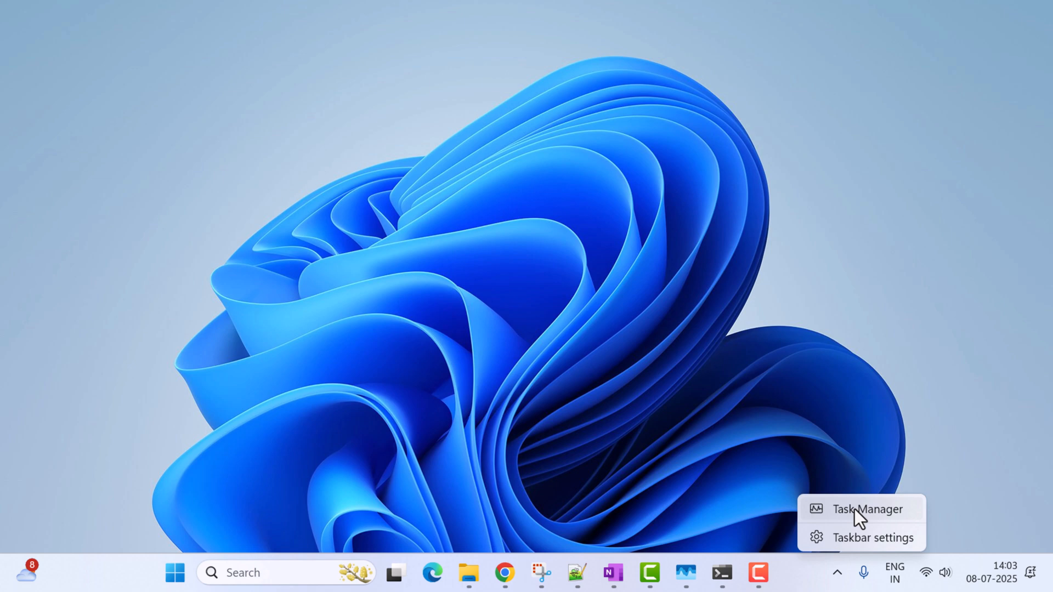
click(867, 509)
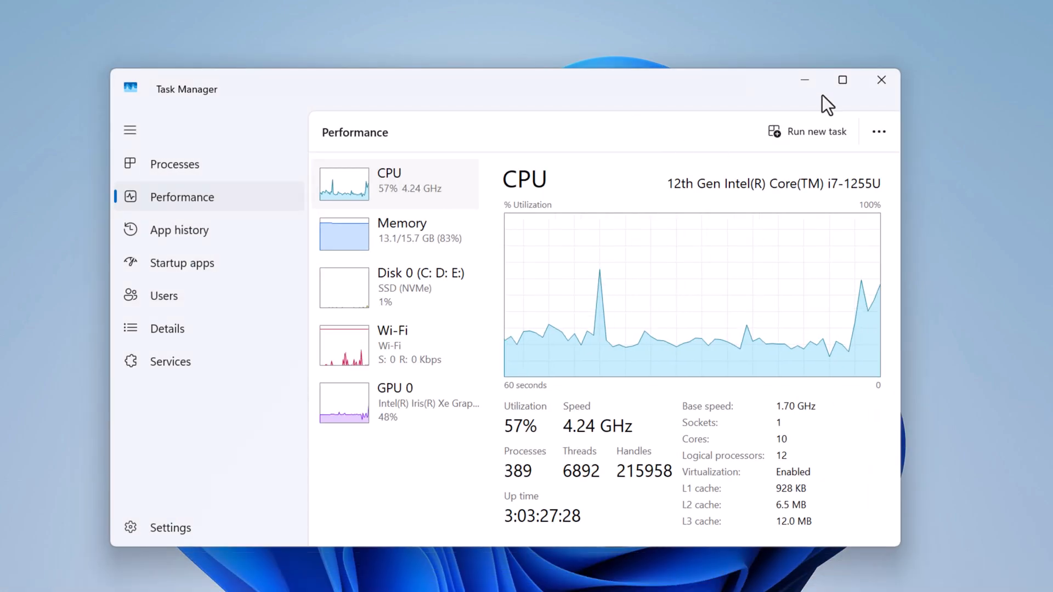
Maximize Task Manager so the Performance CPU page with Up time fills the screen
click(842, 81)
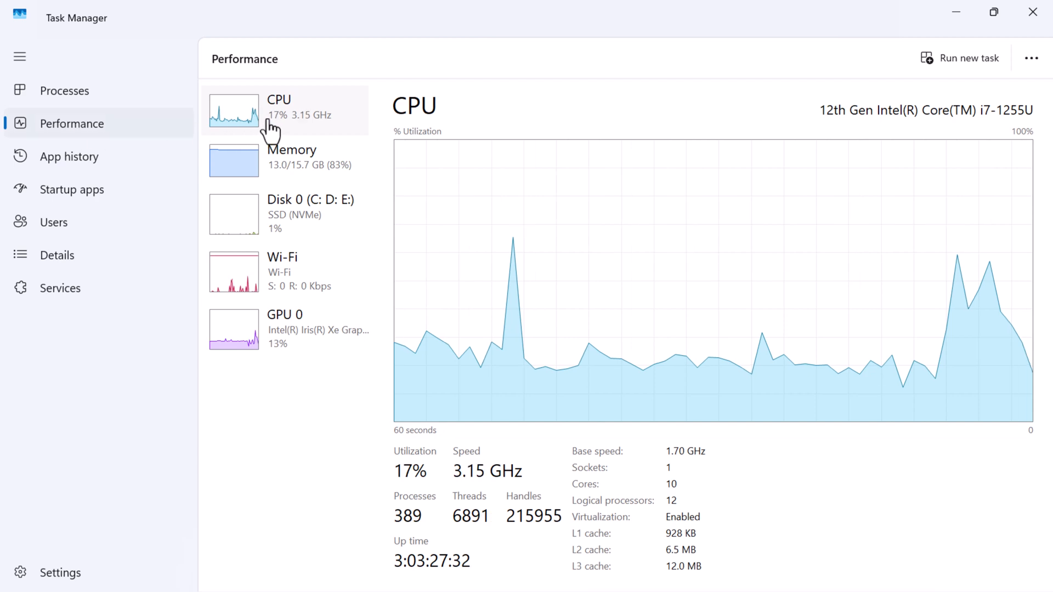
mouse_move(322, 245)
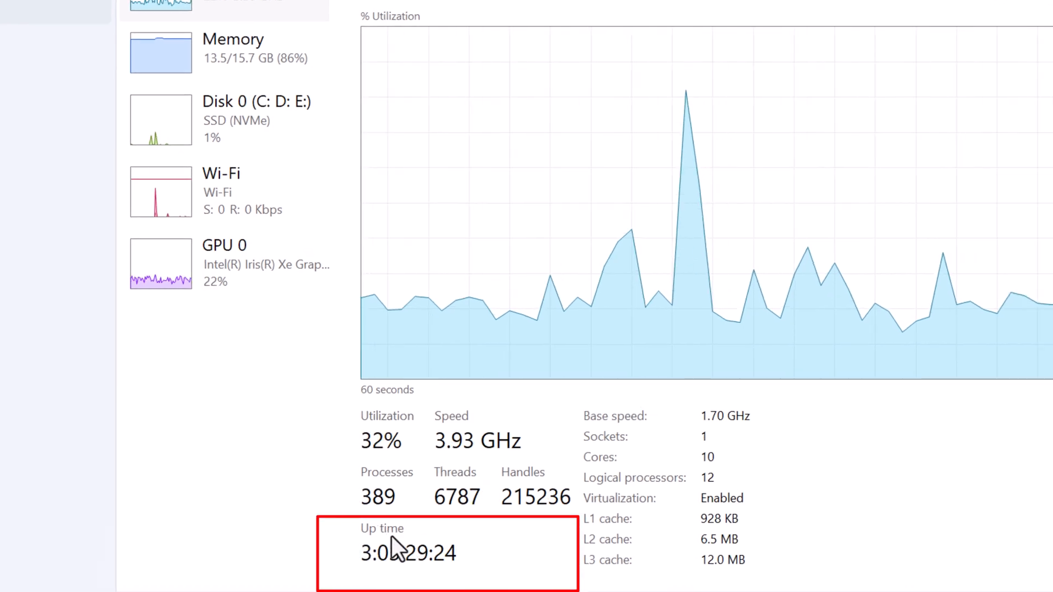
mouse_move(400, 564)
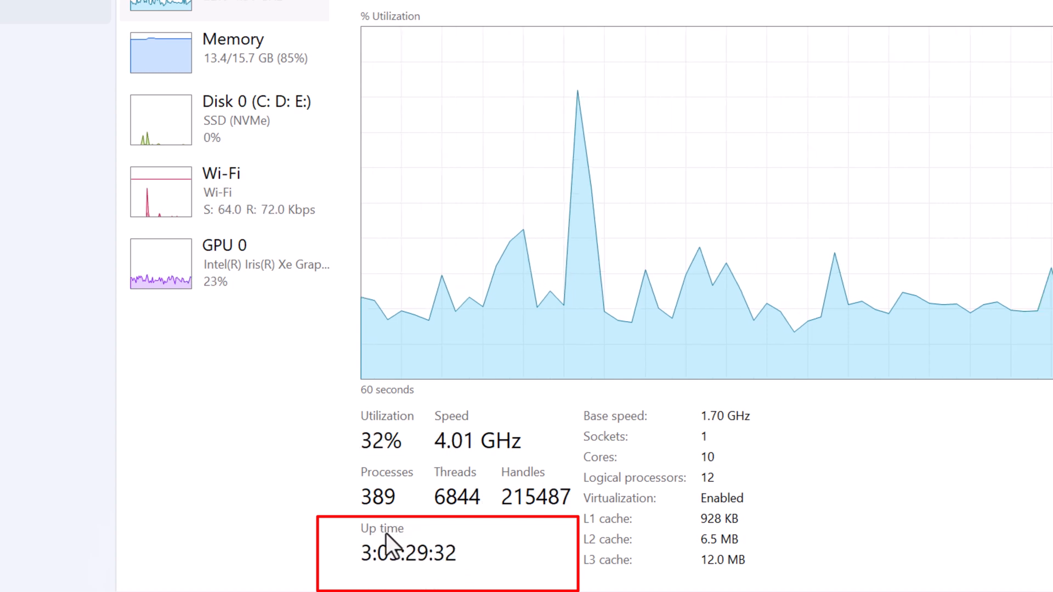
mouse_move(485, 118)
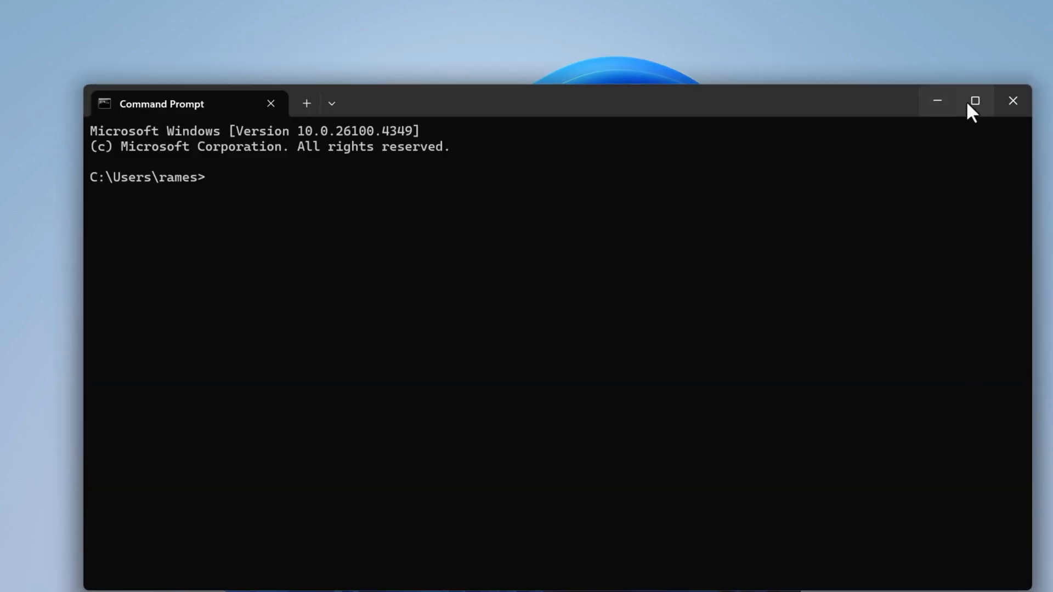
Maximize the Command Prompt window holding the net stats workstation command
click(975, 101)
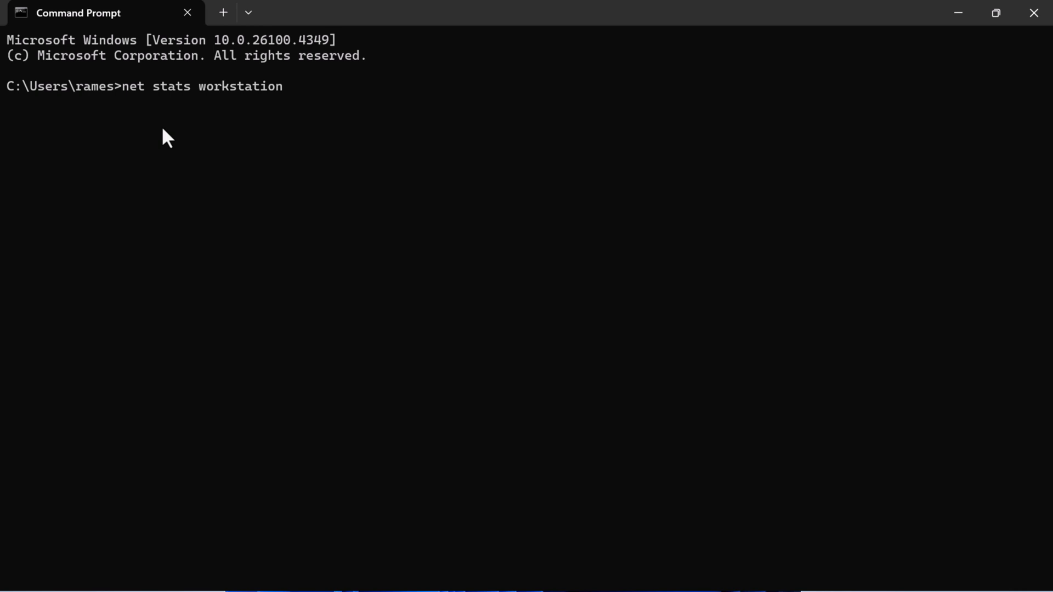
mouse_move(250, 102)
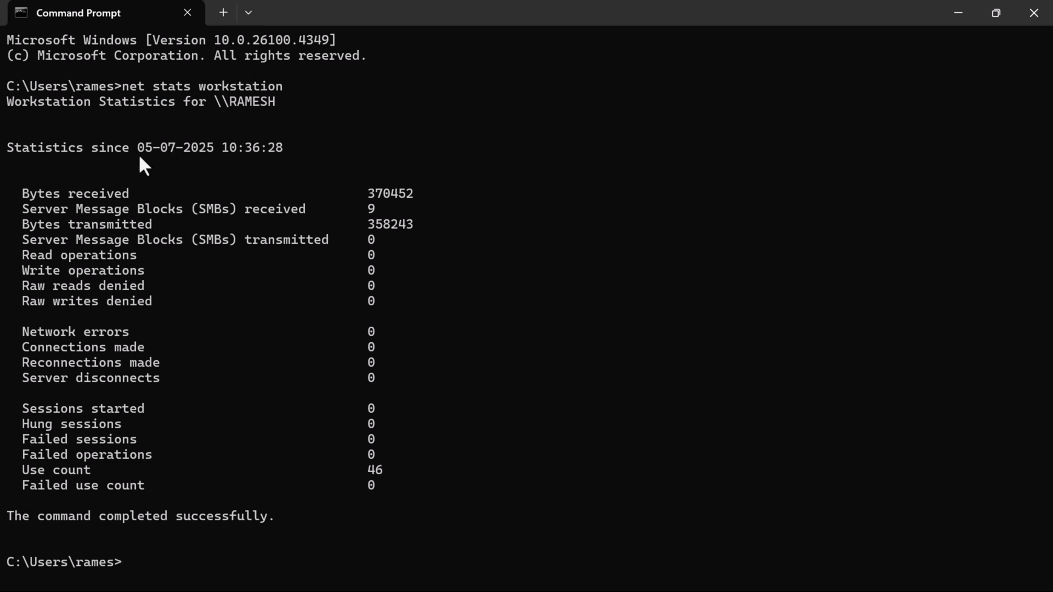
mouse_move(281, 137)
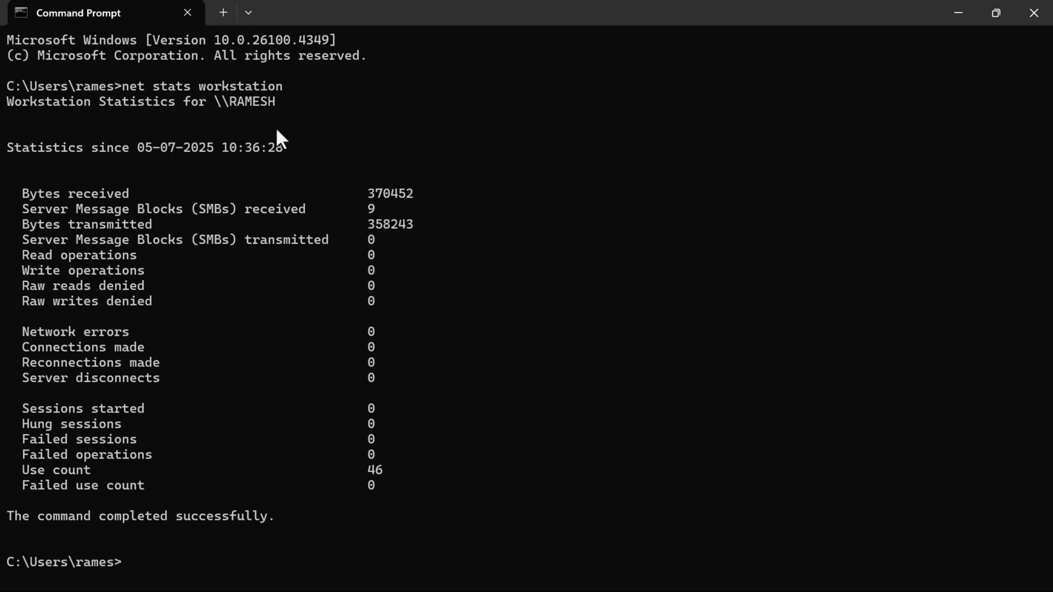
mouse_move(323, 153)
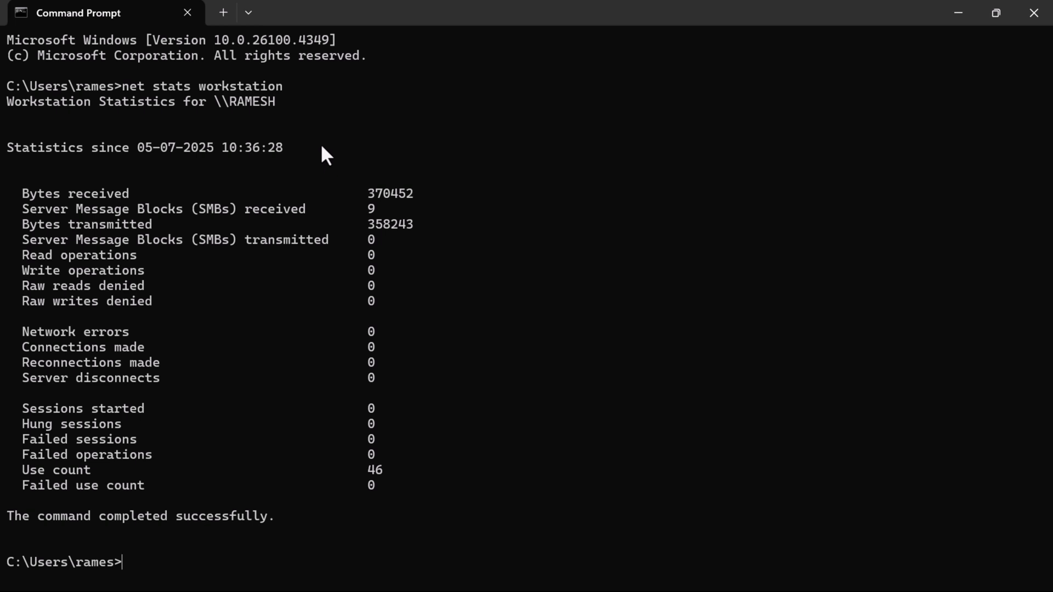
mouse_move(344, 158)
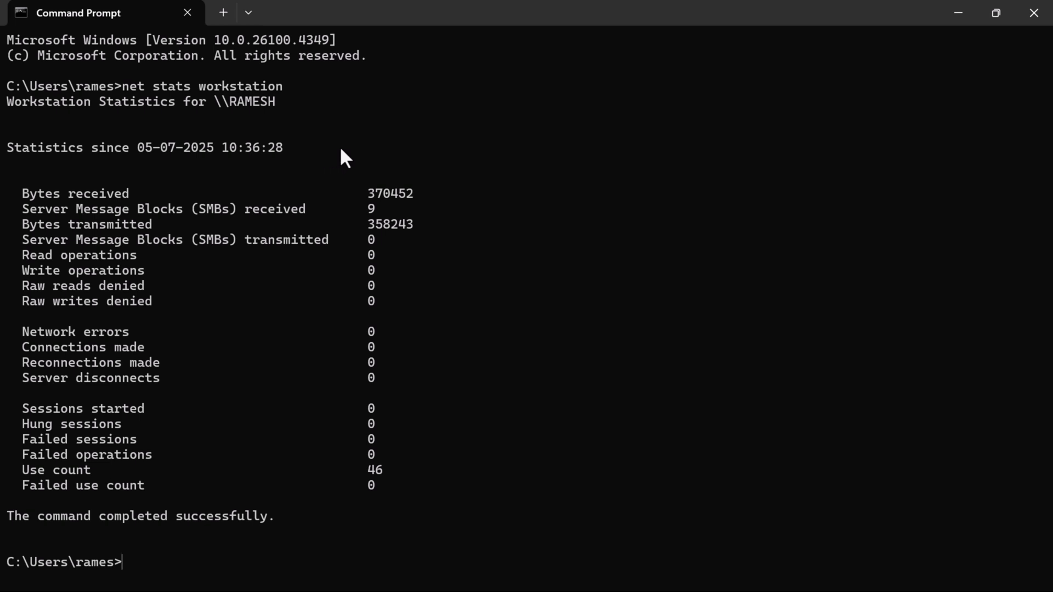
mouse_move(330, 154)
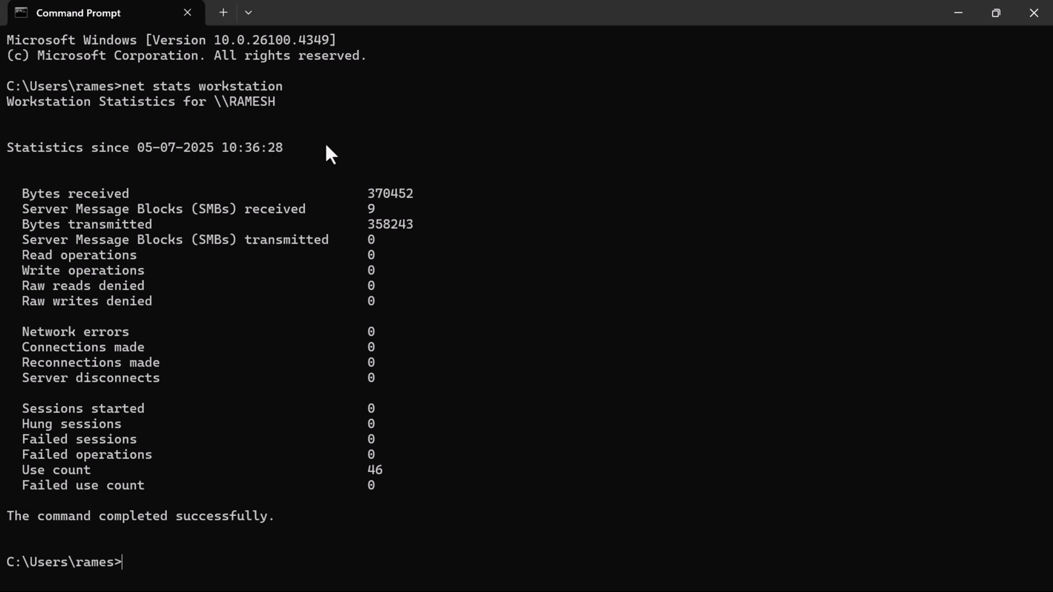
mouse_move(378, 167)
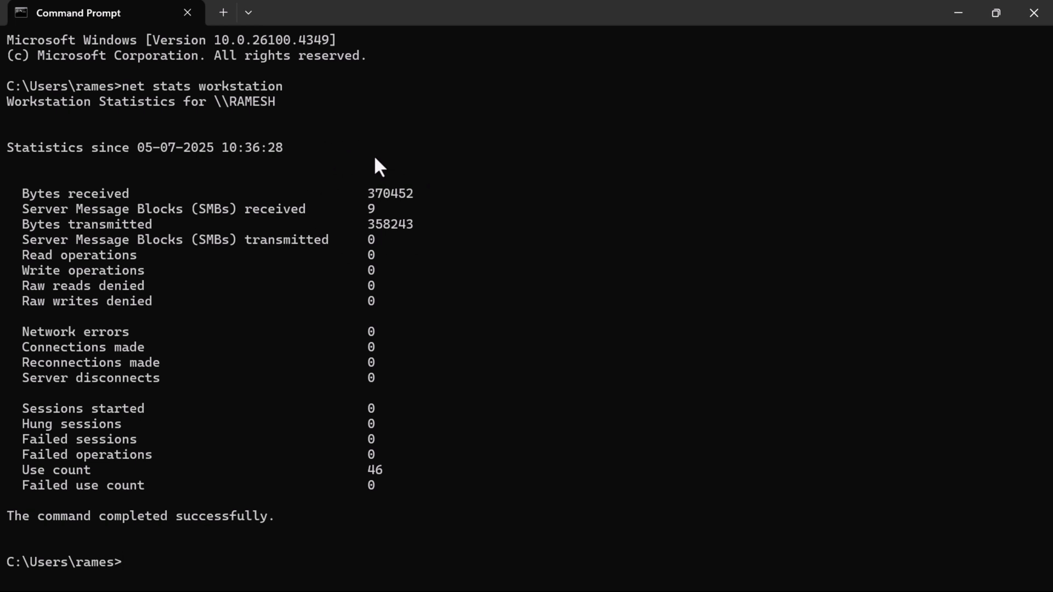
mouse_move(361, 146)
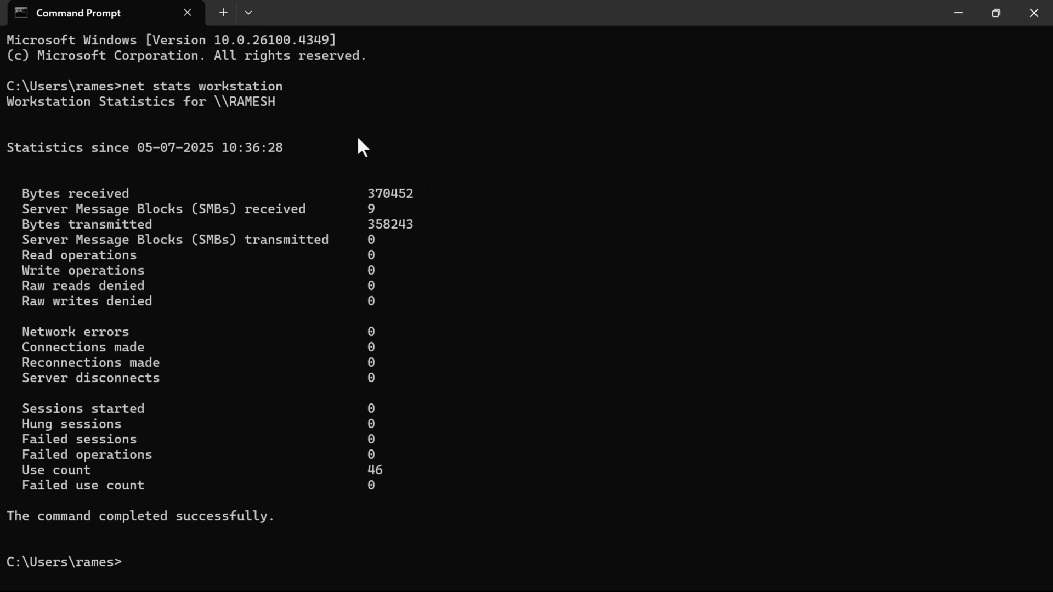
mouse_move(534, 317)
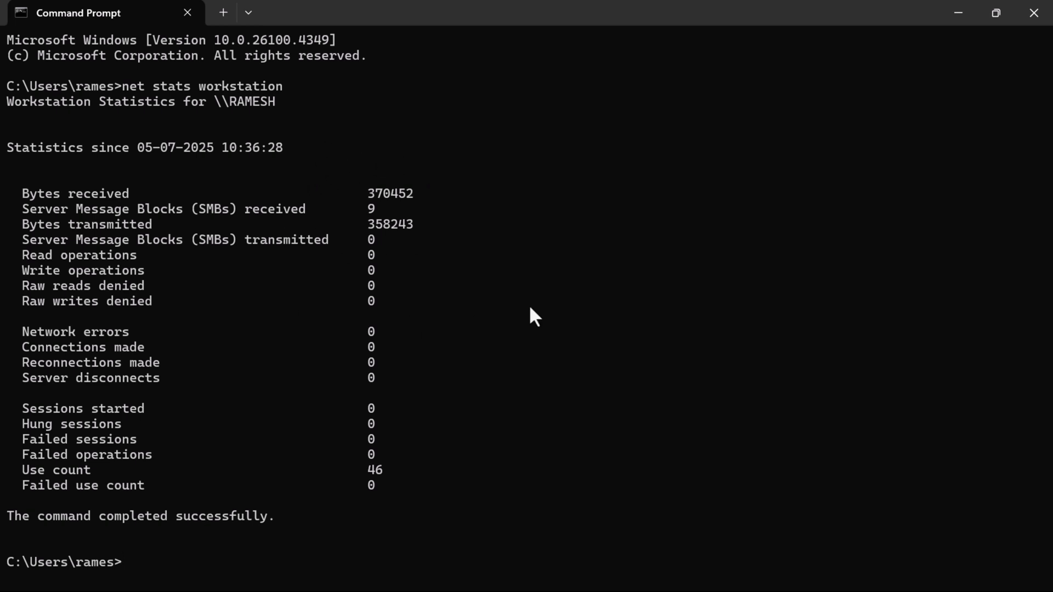